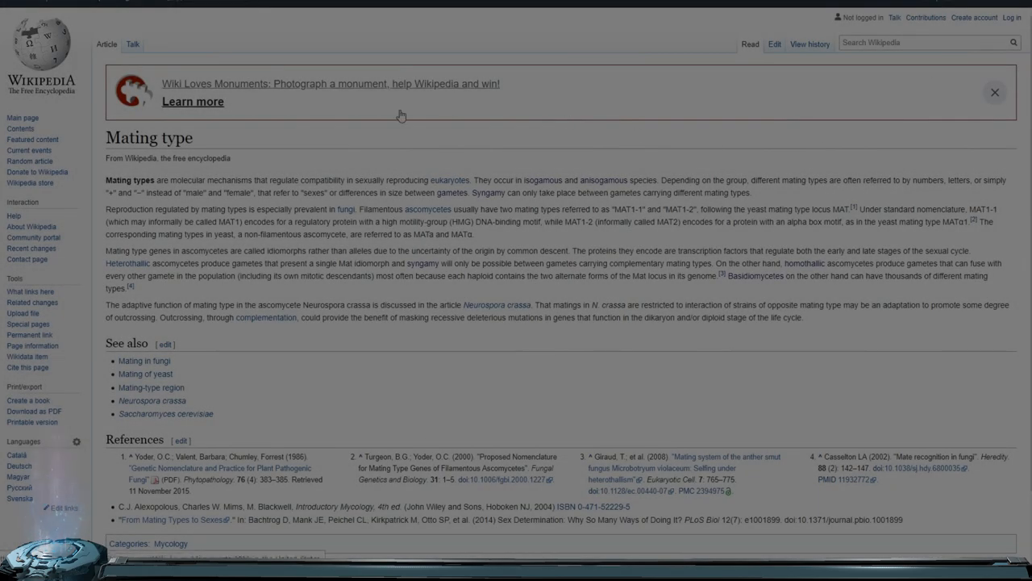
Open the Anisogamy article via the 'anisogamous' link in the Mating type article.
double_click(182, 137)
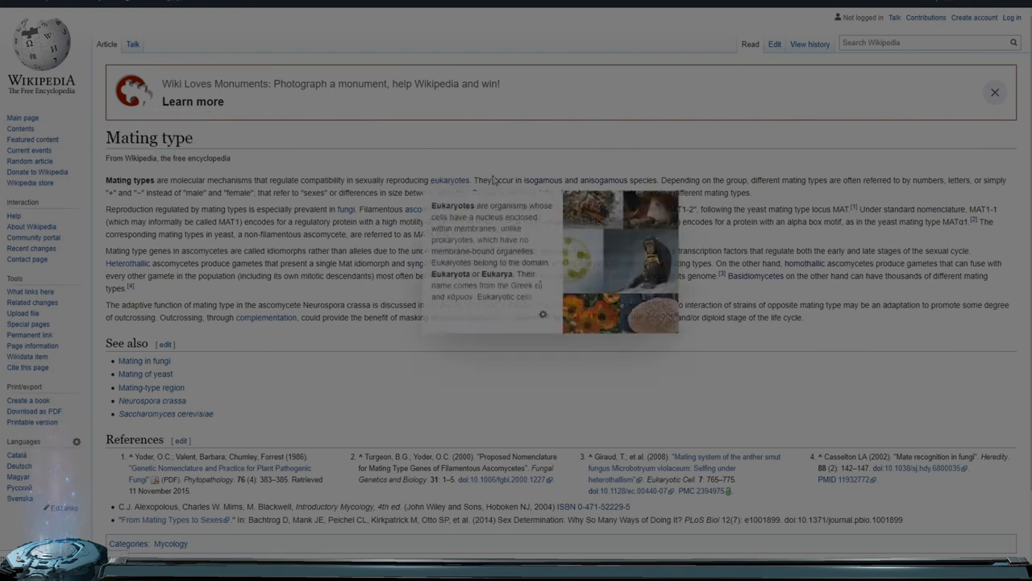
click(580, 180)
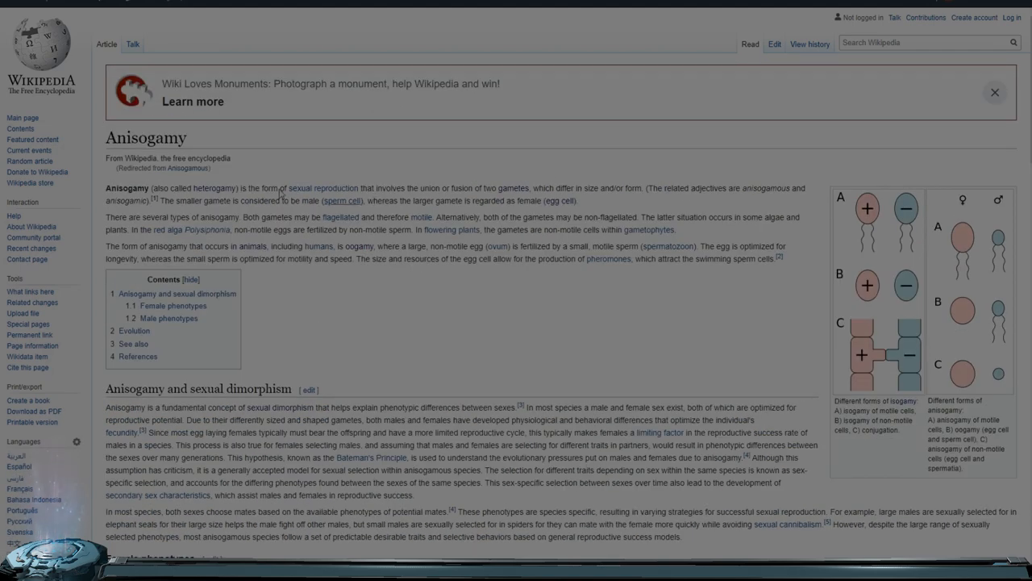
mouse_move(214, 188)
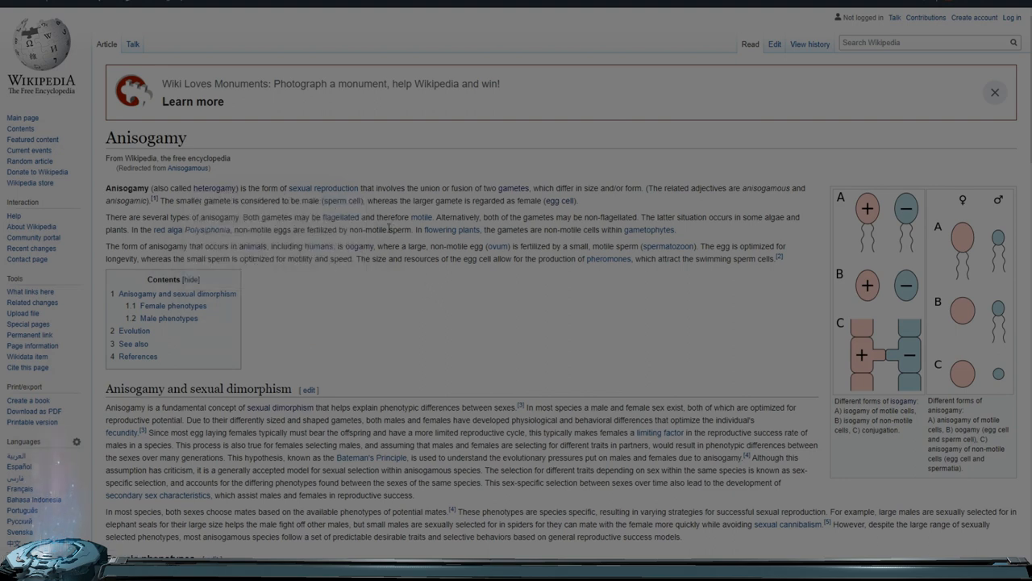
mouse_move(339, 201)
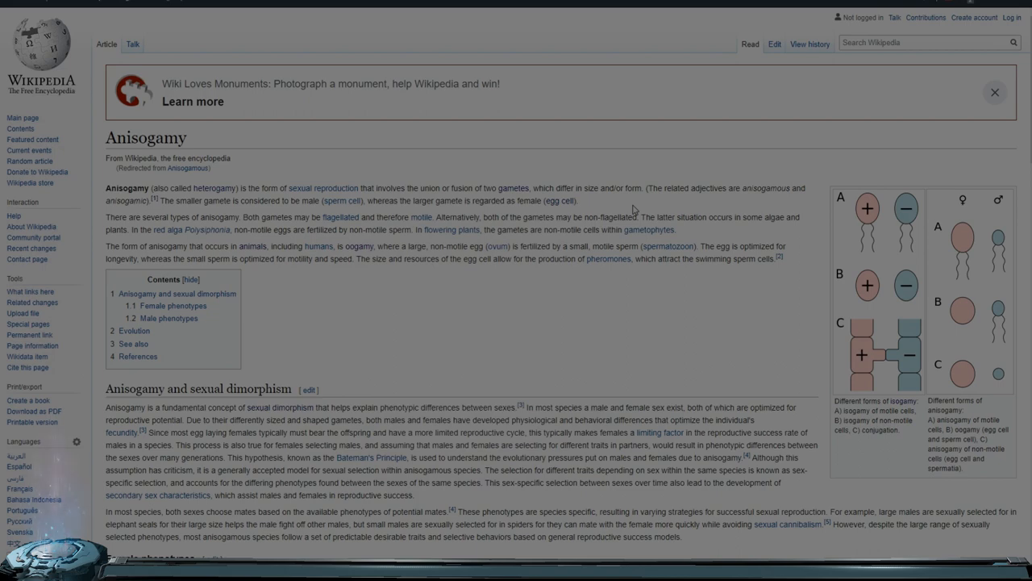
mouse_move(358, 246)
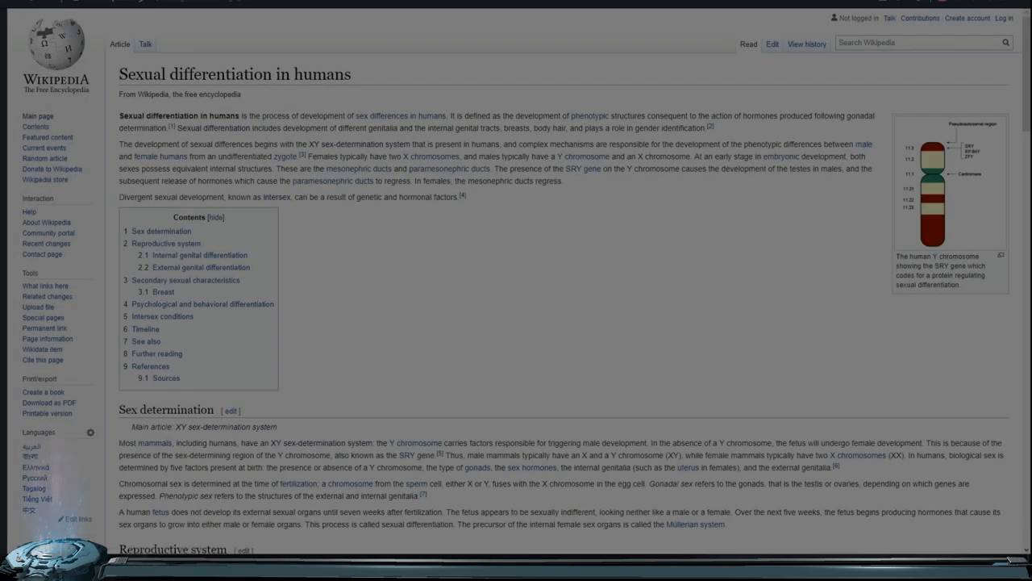
Follow the link from Sexual differentiation in humans to Disorders of sex development.
double_click(148, 197)
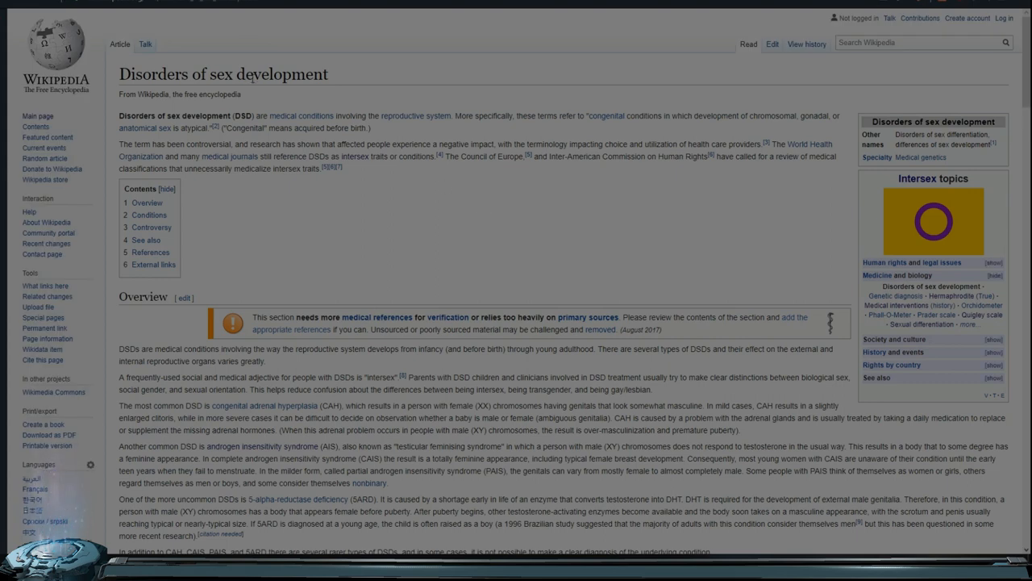
mouse_move(450, 189)
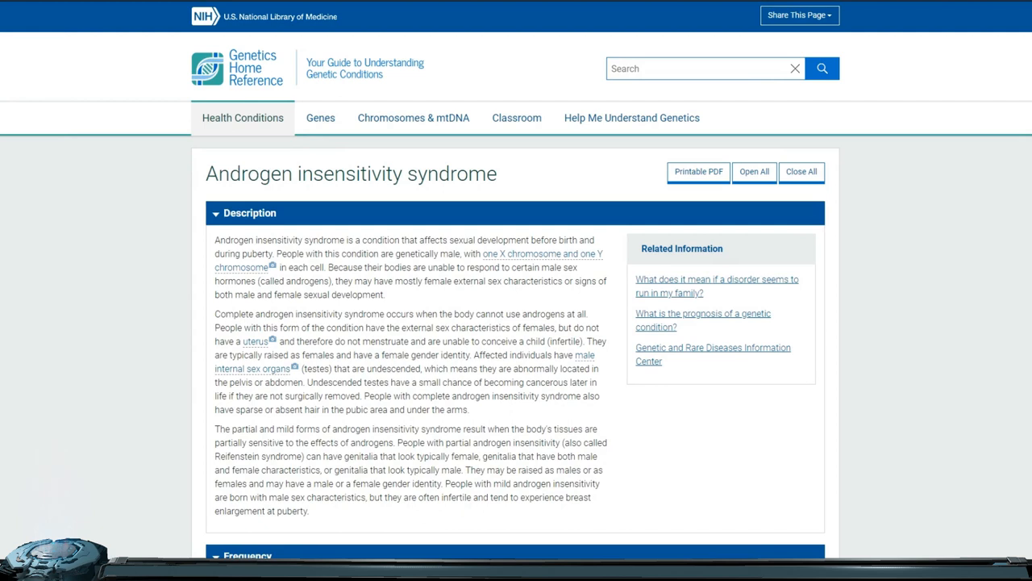
mouse_move(895, 423)
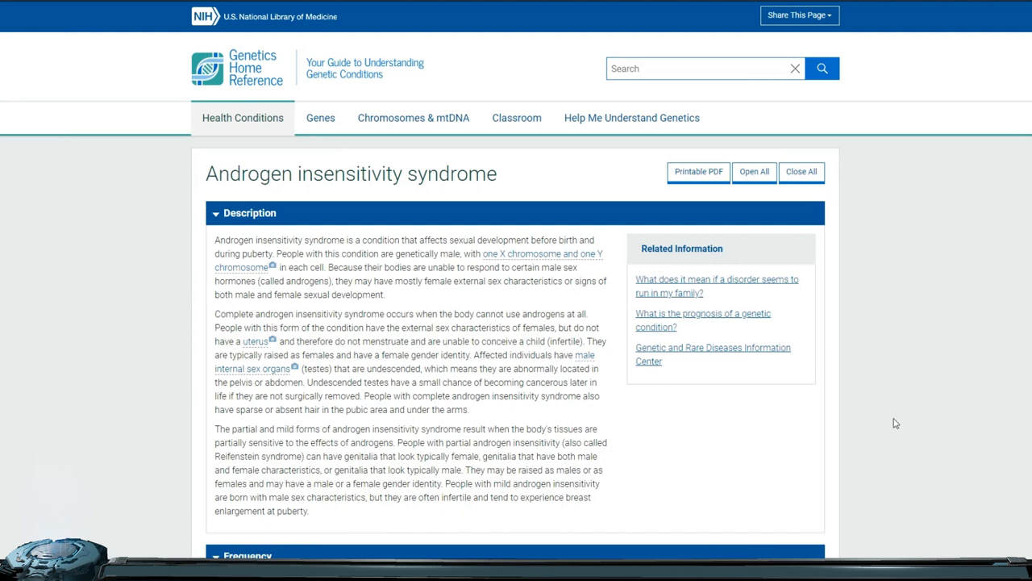
mouse_move(1026, 151)
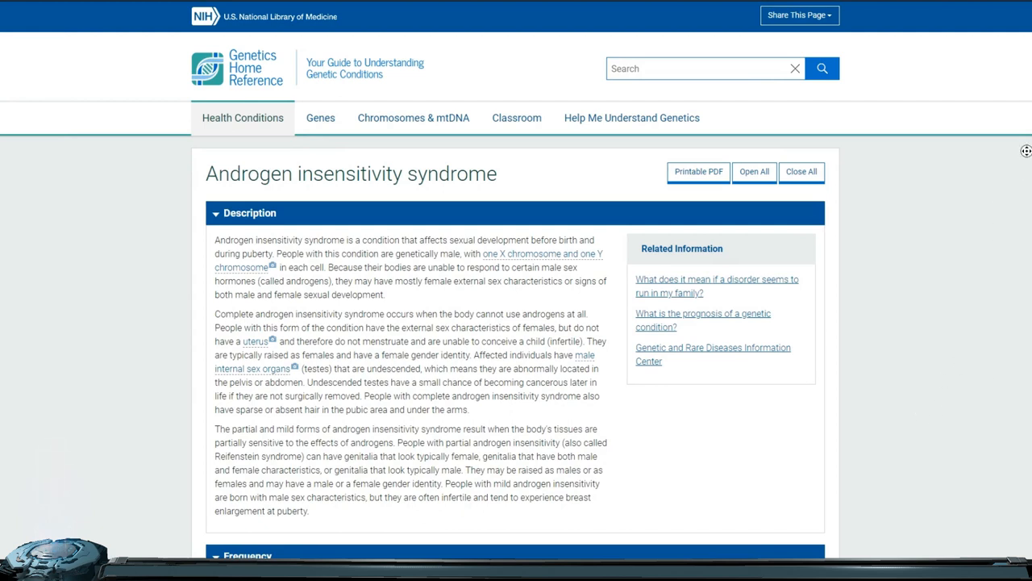
Scroll the Androgen insensitivity syndrome page past Frequency and Causes to Inheritance Pattern.
scroll(up, 3)
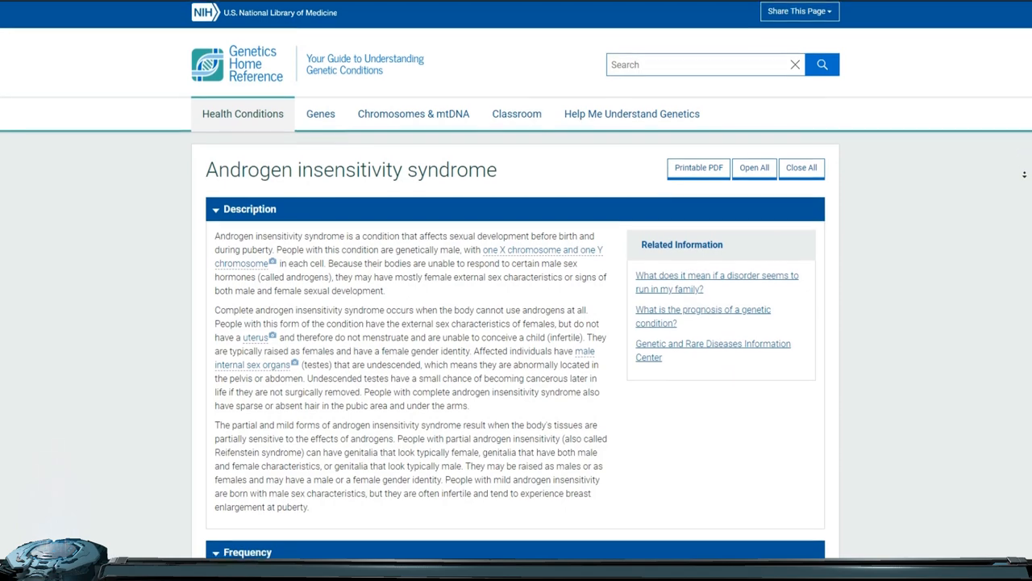
scroll(down, 3)
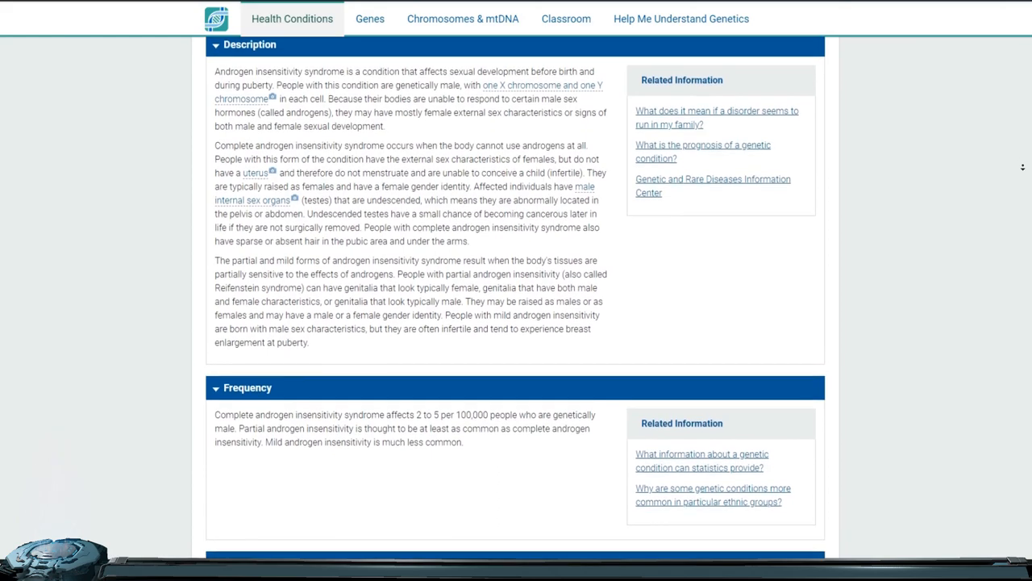
scroll(down, 3)
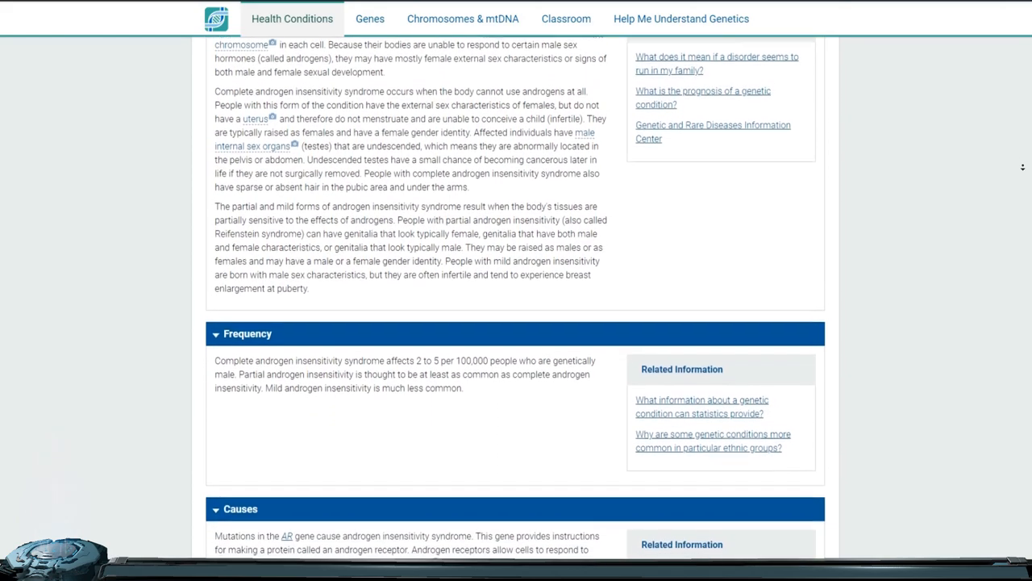
scroll(down, 3)
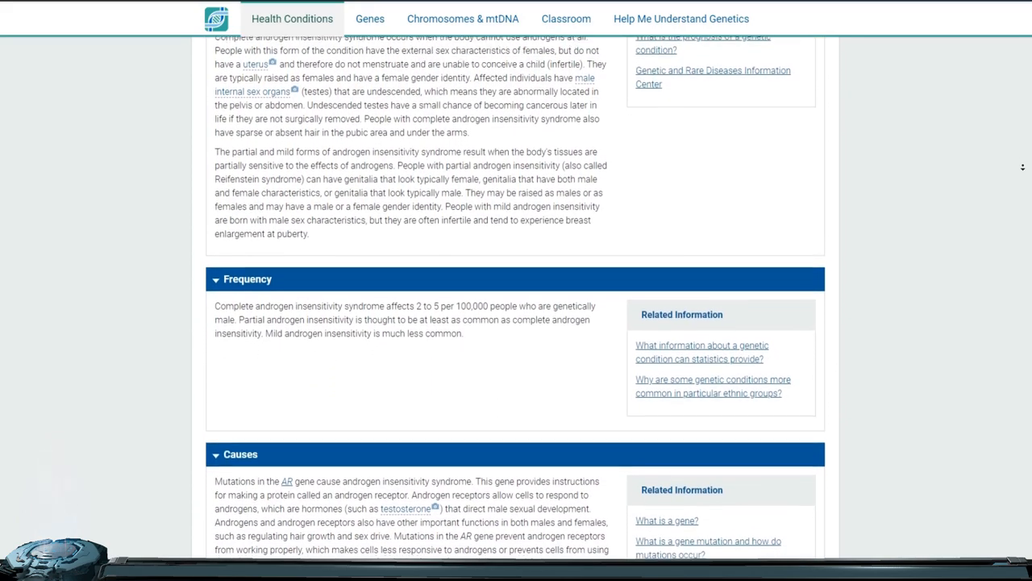
scroll(down, 3)
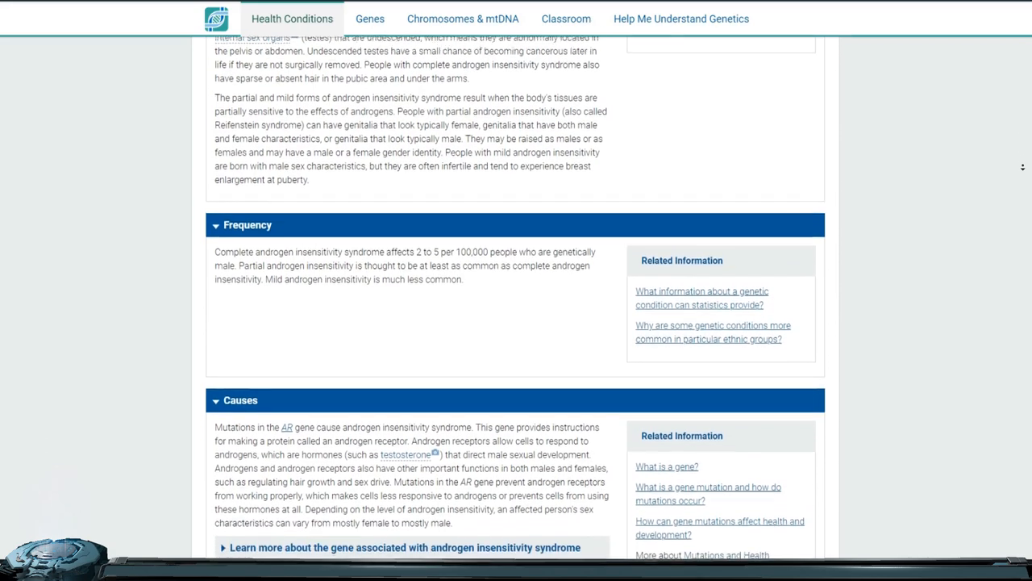
scroll(down, 3)
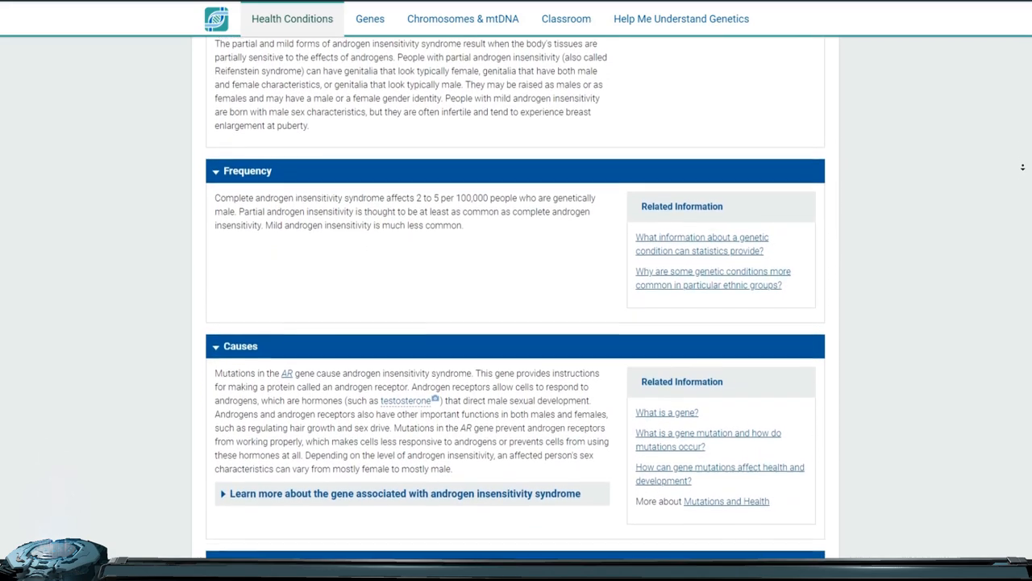
scroll(down, 3)
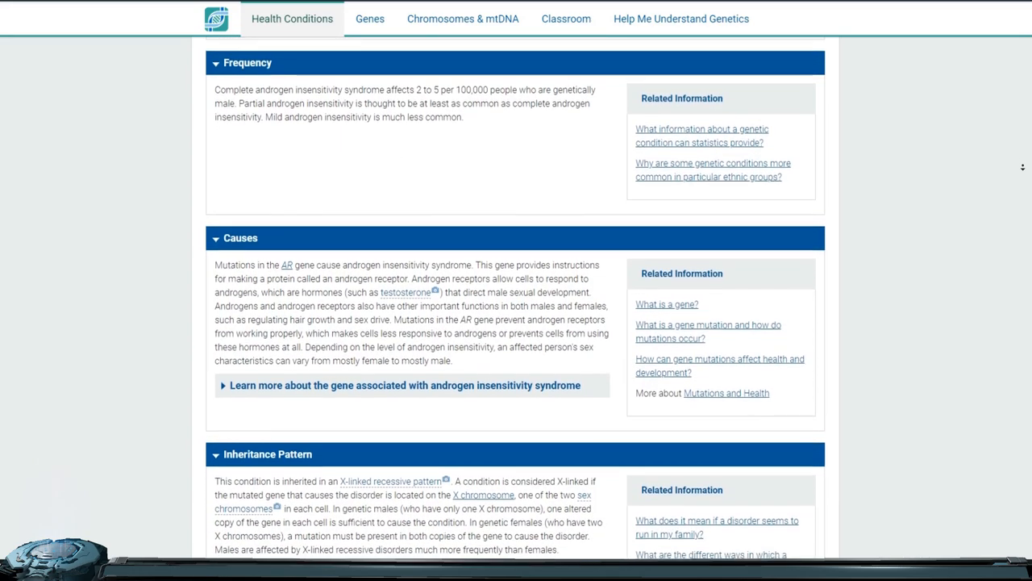
scroll(down, 3)
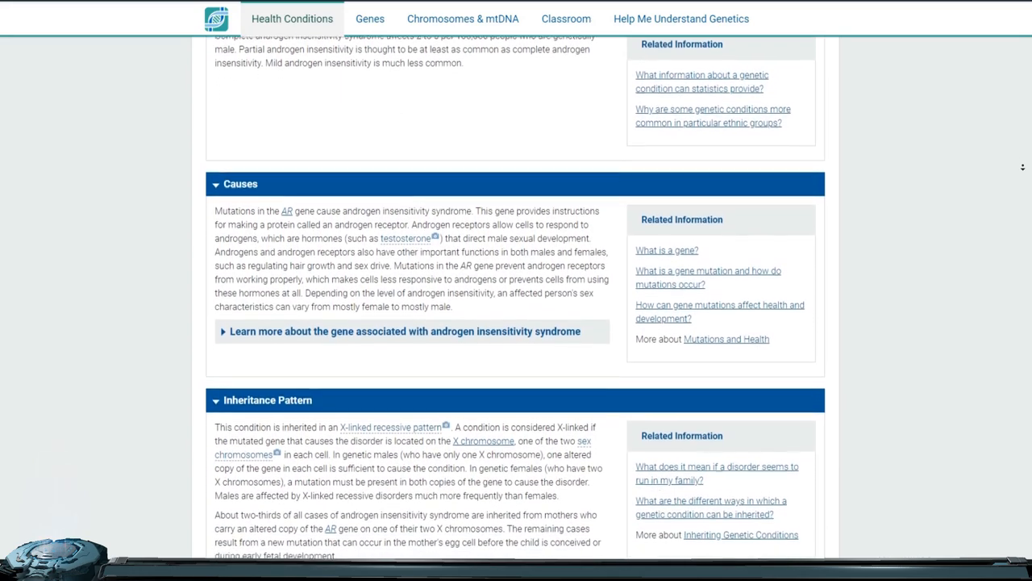
scroll(down, 3)
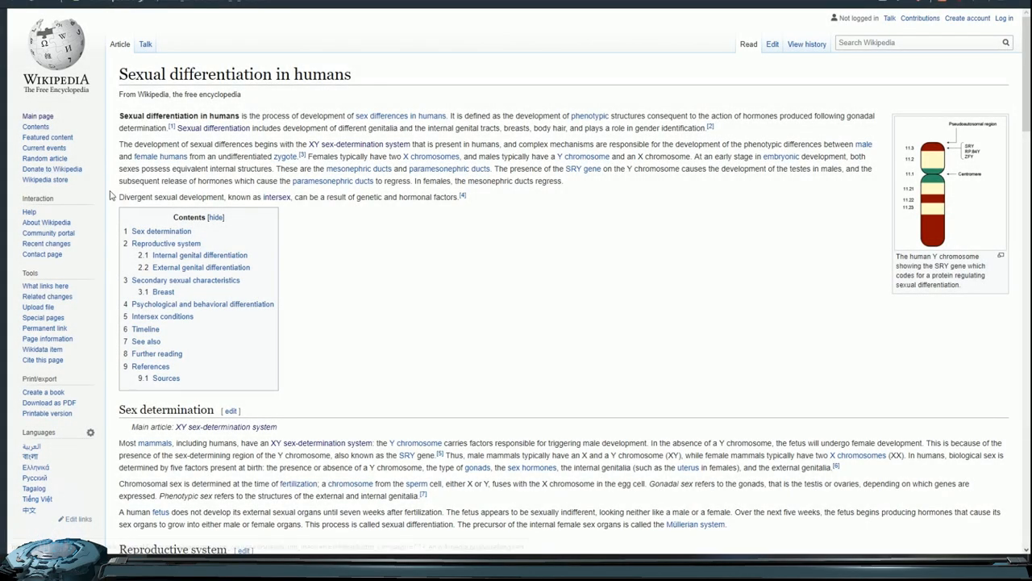
Highlight the phrase 'Divergent sexual development' and bring up its context menu.
double_click(171, 197)
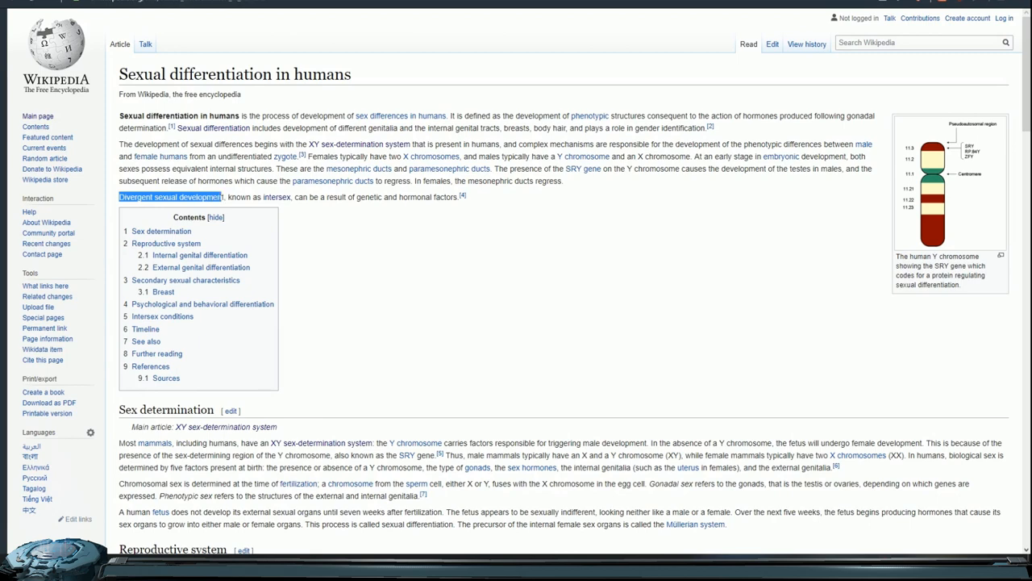
right_click(169, 197)
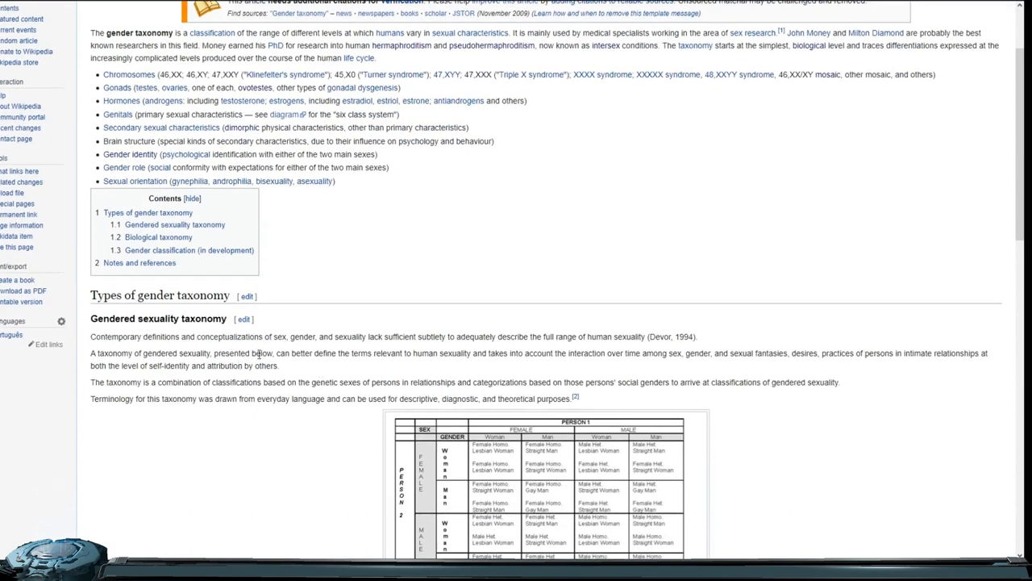
scroll(down, 3)
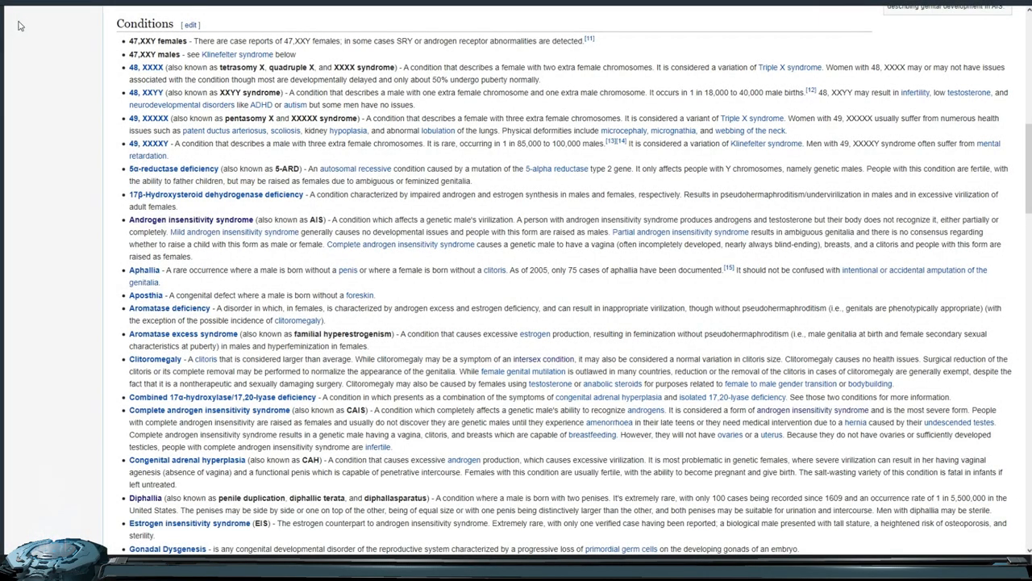
Scroll the conditions list from Aphallia through Müllerian agenesis to the Controversy heading.
scroll(down, 3)
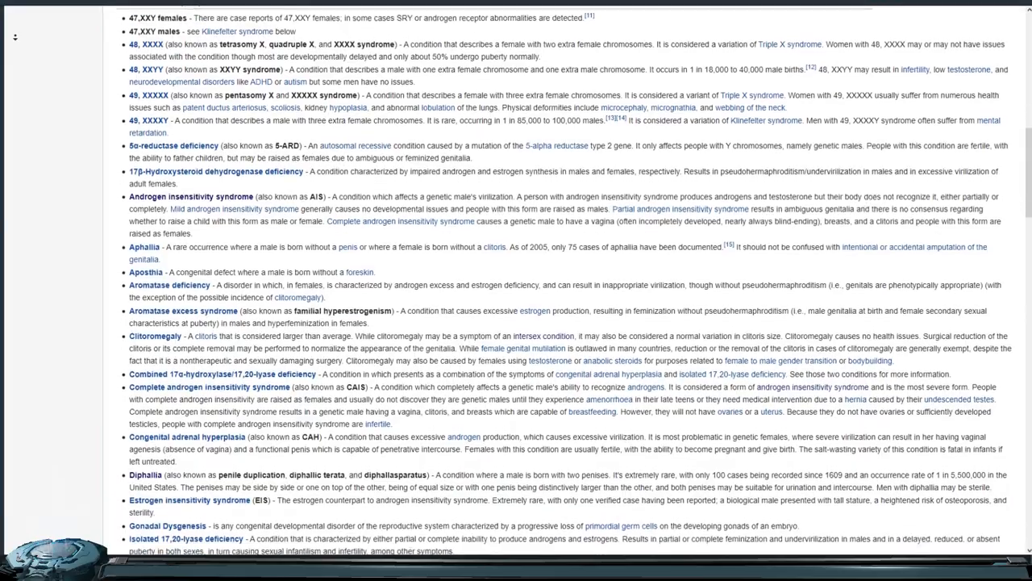
scroll(down, 3)
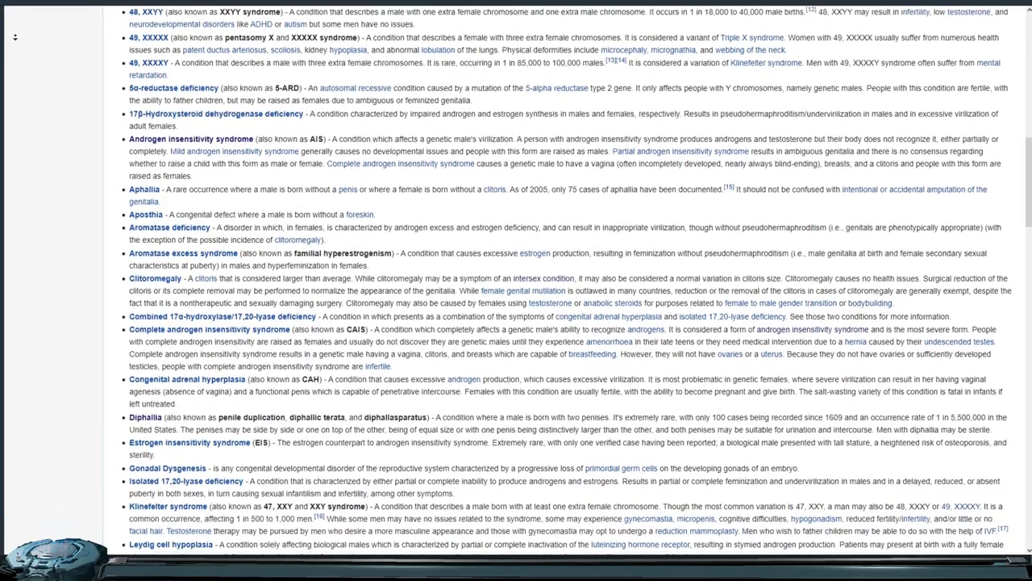
scroll(down, 3)
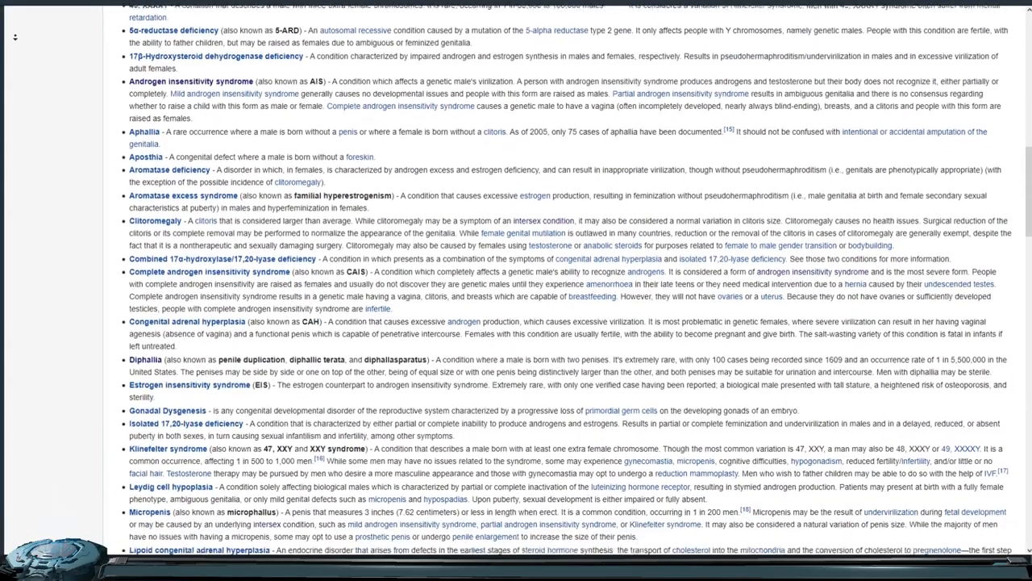
scroll(down, 3)
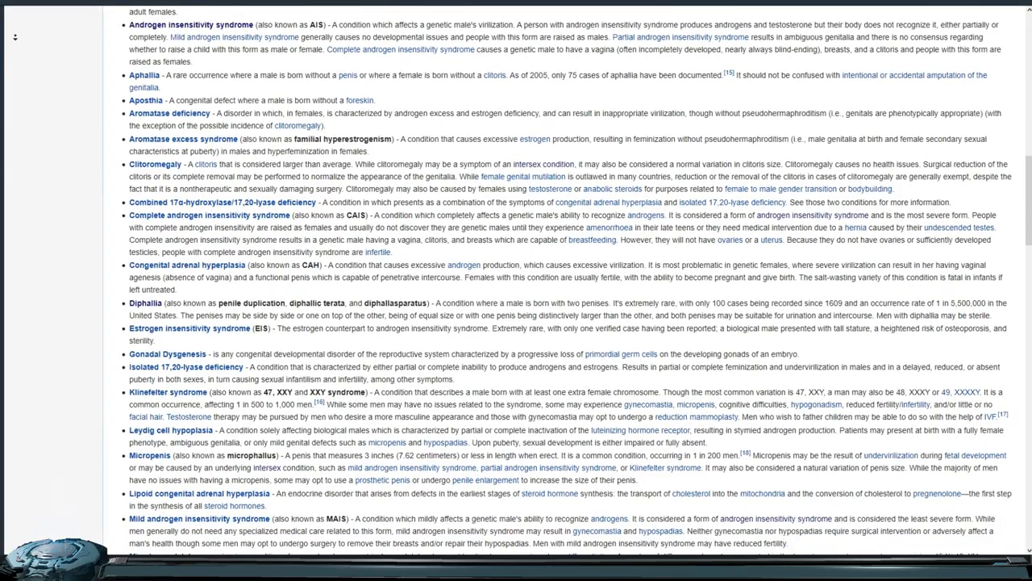
scroll(down, 3)
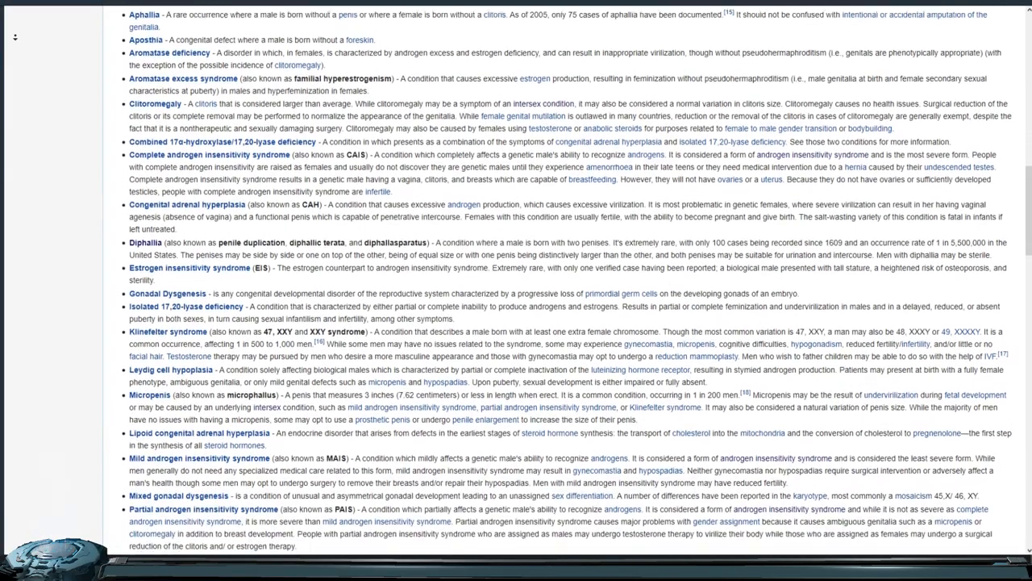
scroll(down, 3)
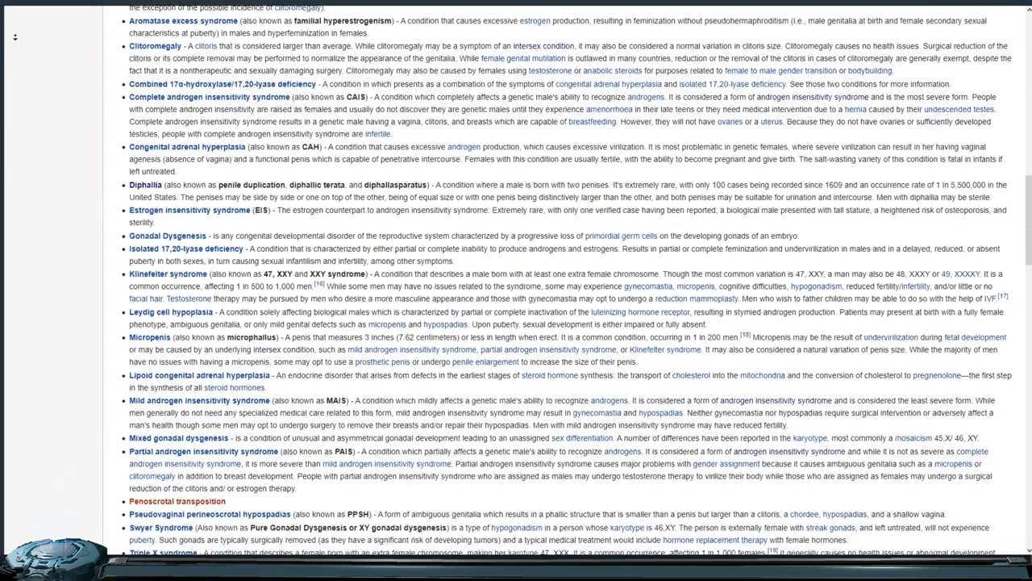
scroll(down, 3)
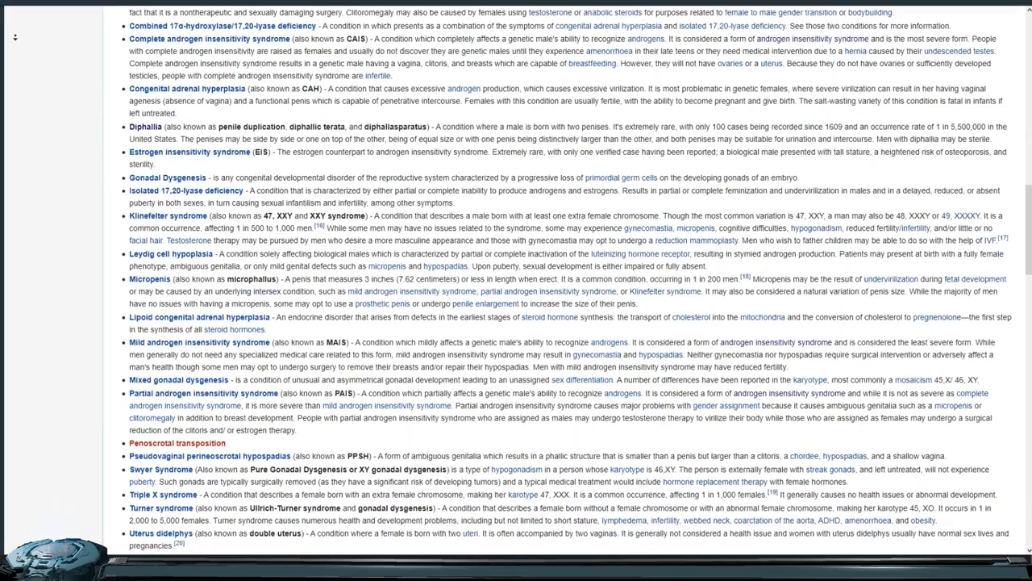
scroll(down, 3)
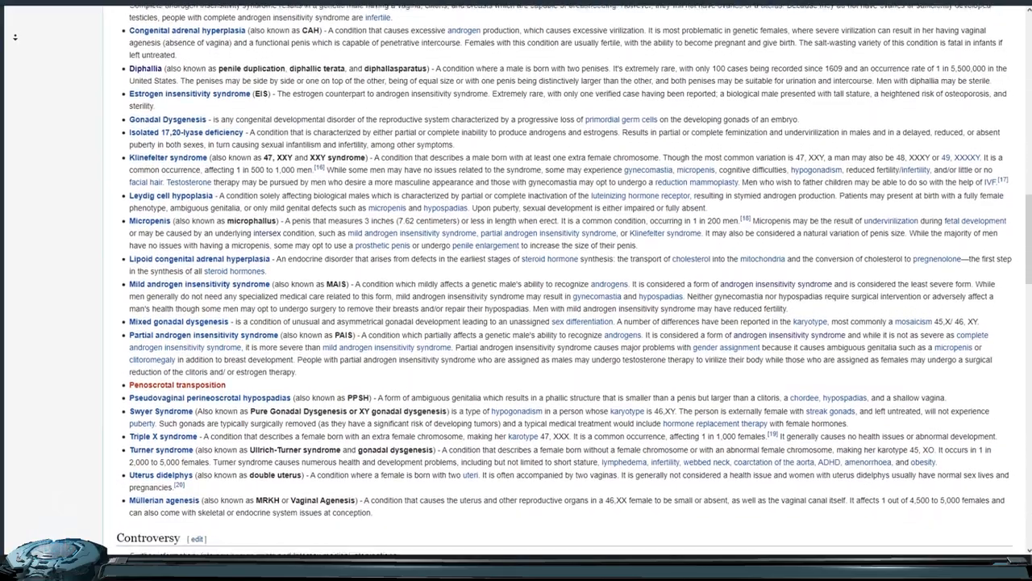
scroll(down, 3)
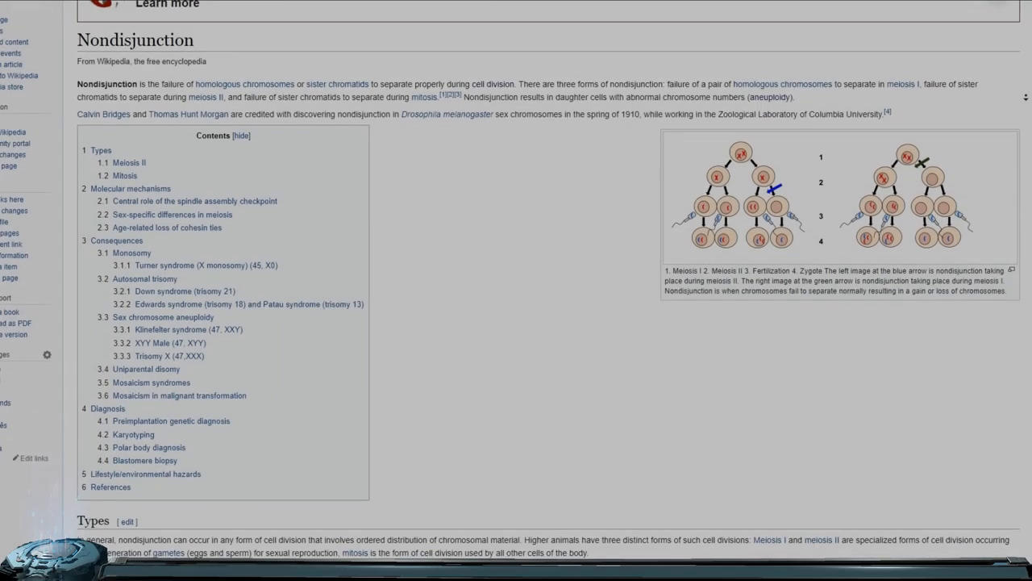
Scroll the Nondisjunction article past Contents through Types, Meiosis II and Mitosis to Molecular mechanisms.
scroll(down, 3)
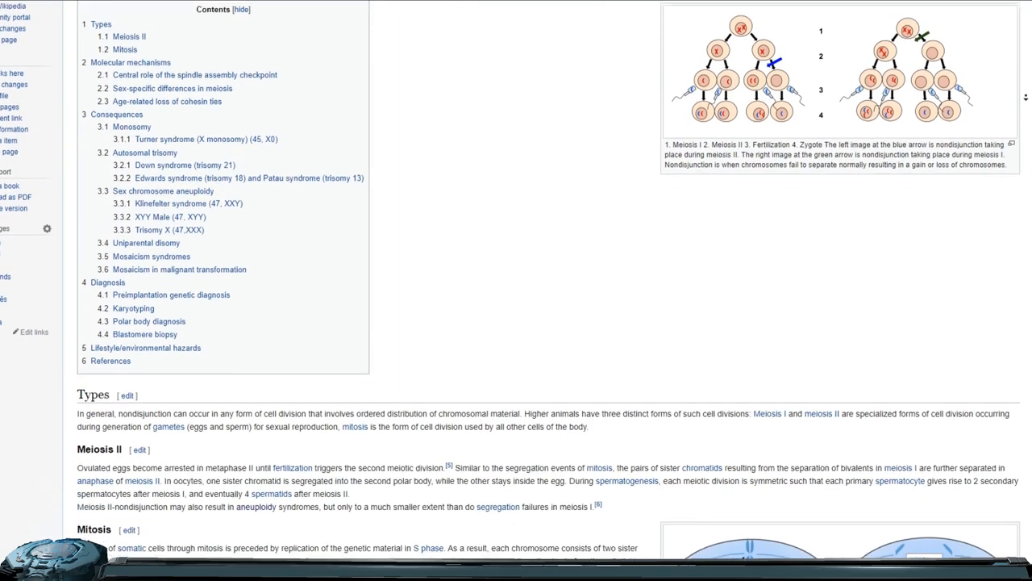
scroll(down, 3)
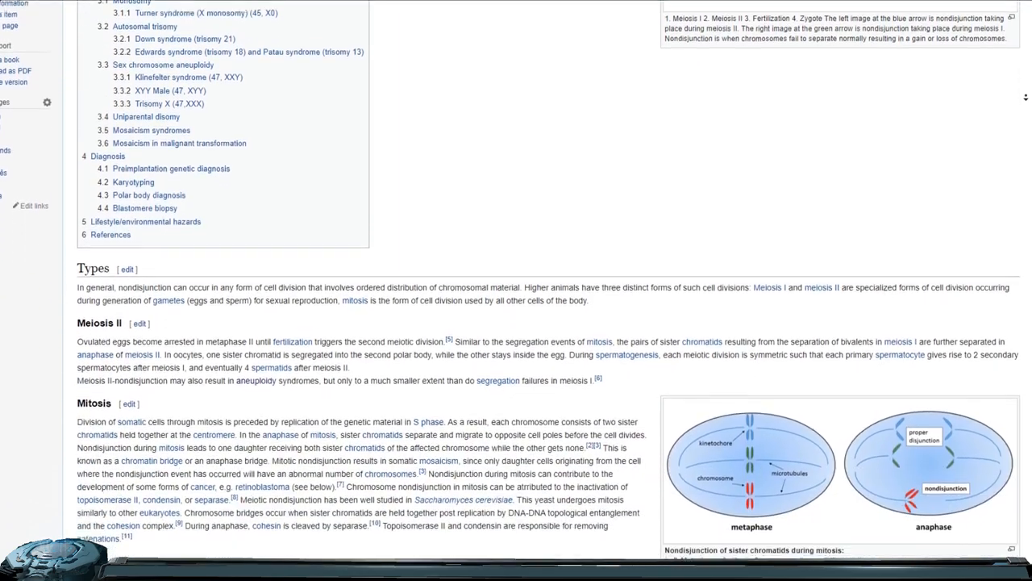
scroll(down, 3)
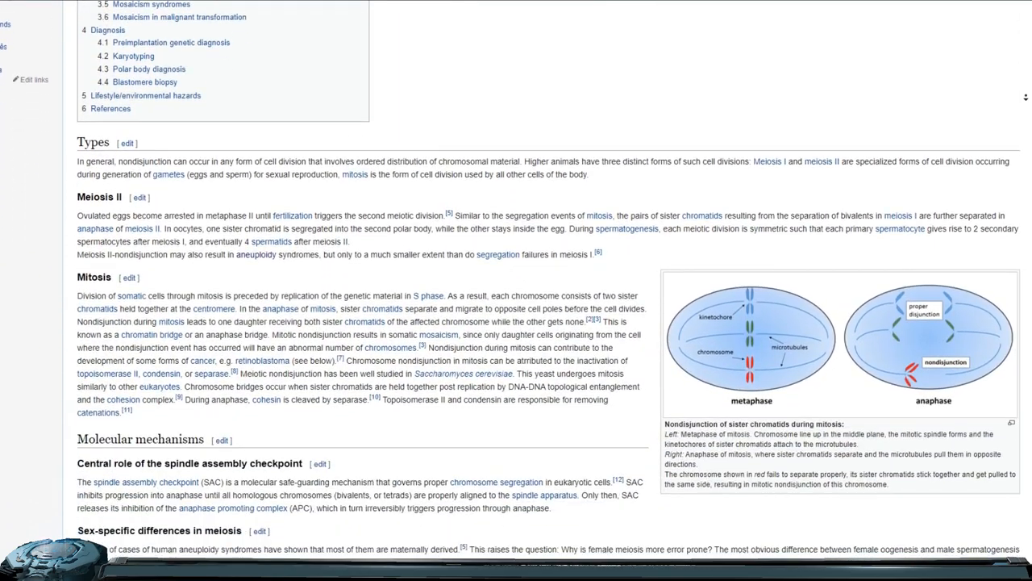
scroll(down, 3)
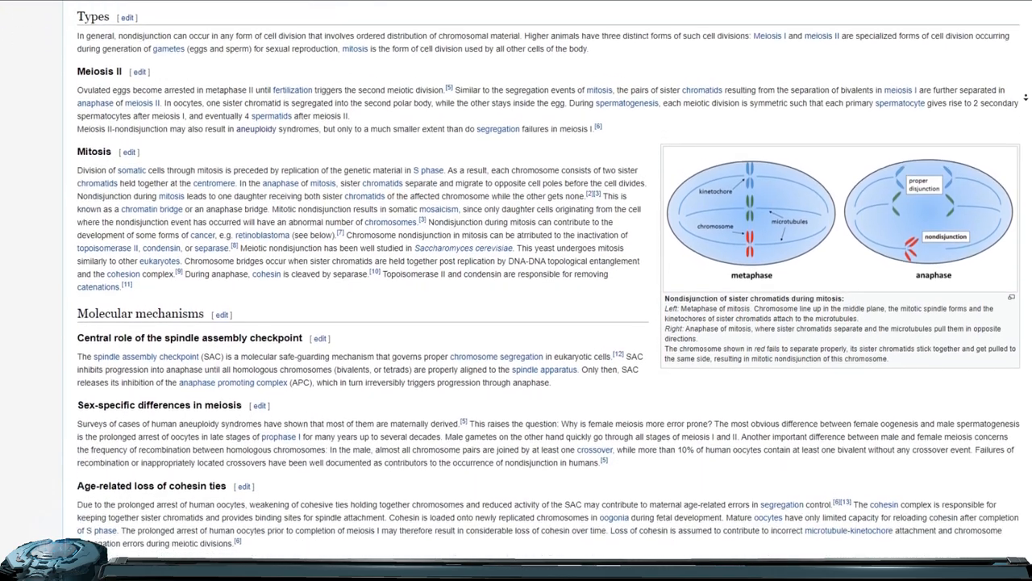
scroll(down, 3)
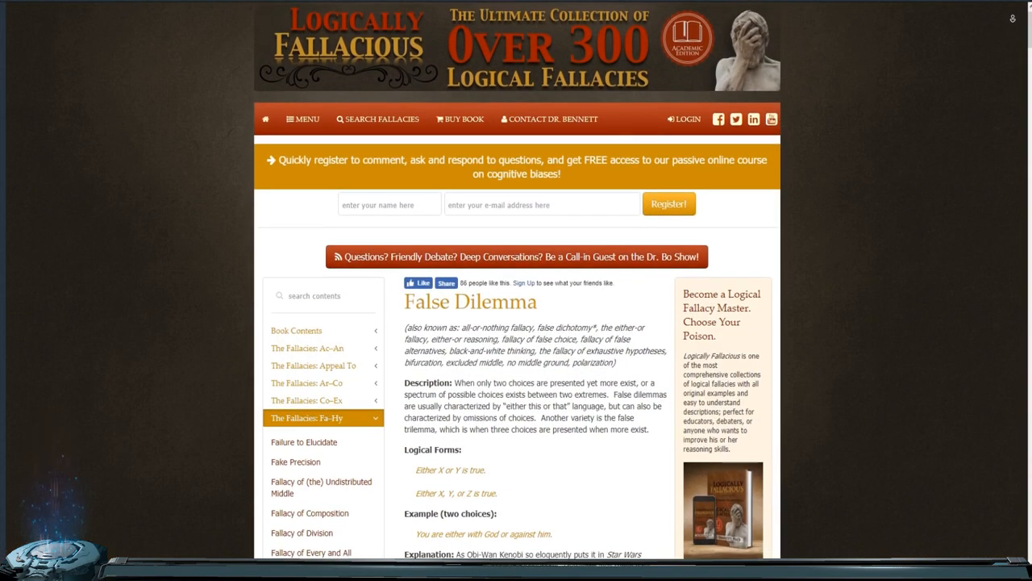
Scroll the False Dilemma entry through Description, Examples and Exception to the Tip and Note.
scroll(down, 3)
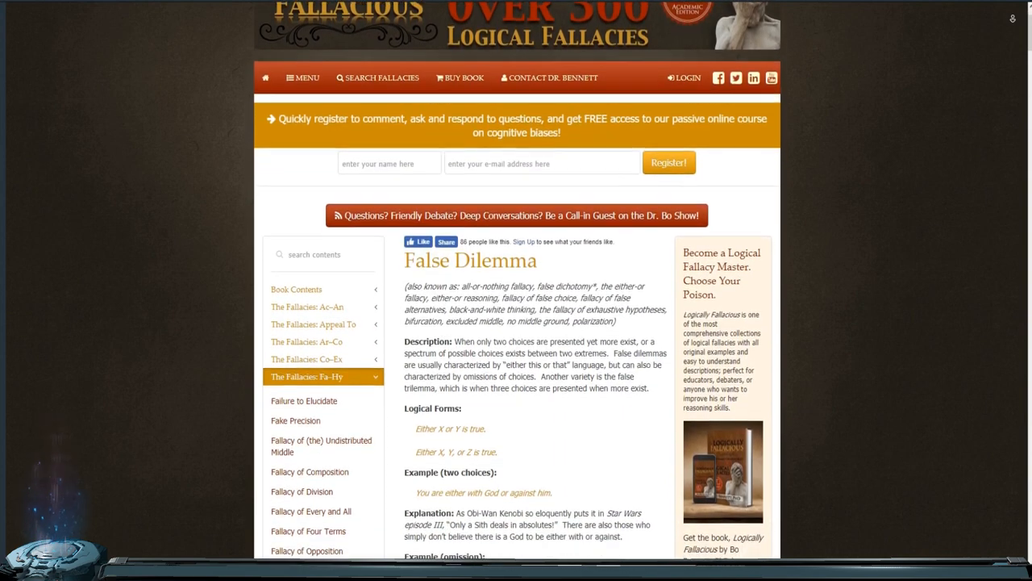
scroll(down, 3)
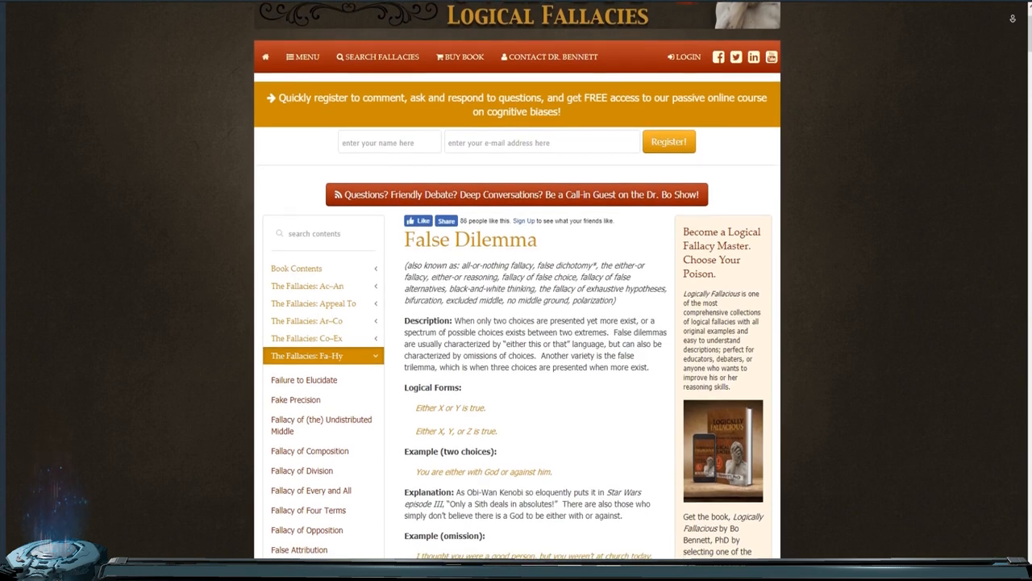
scroll(down, 3)
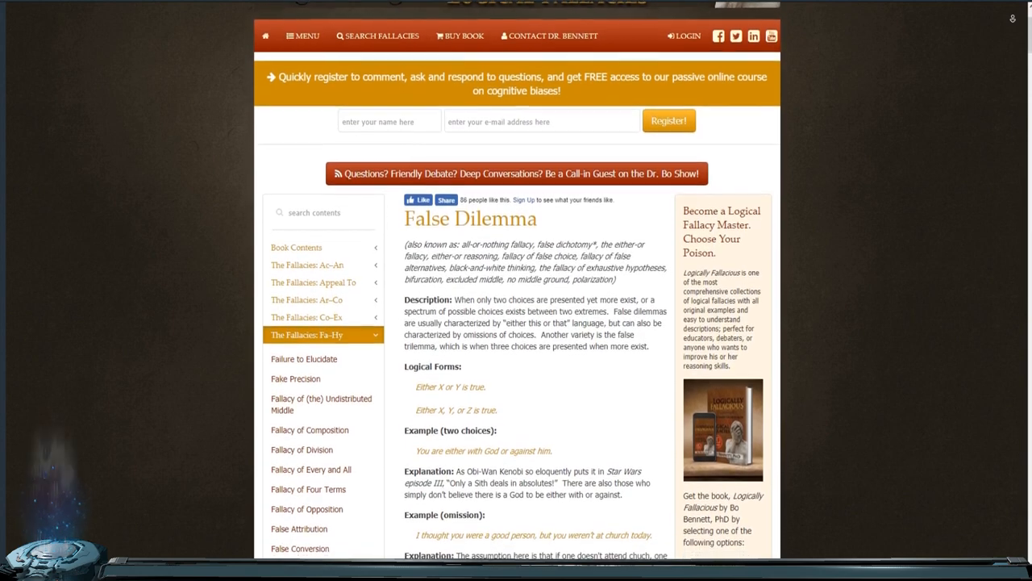
scroll(down, 3)
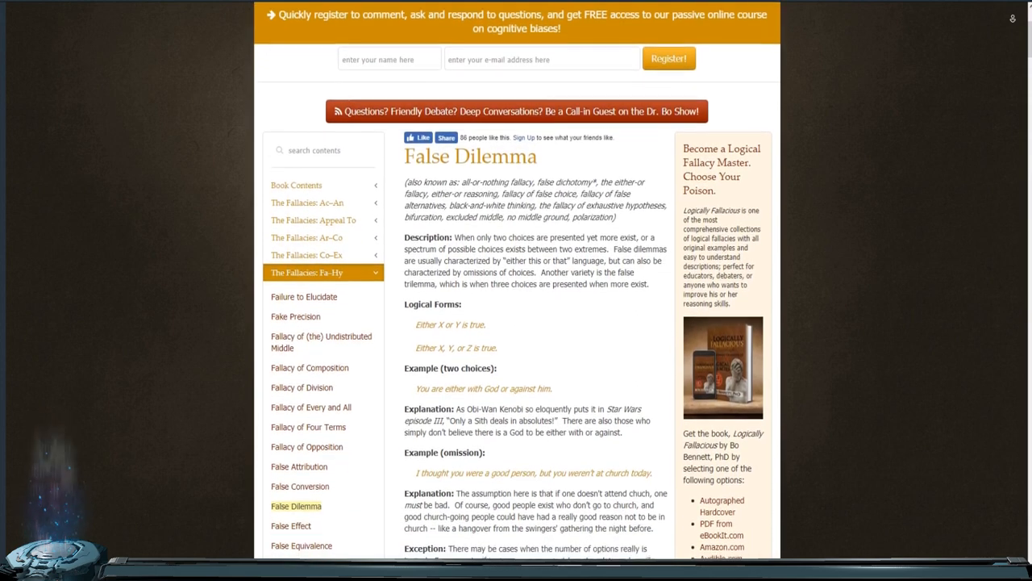
scroll(down, 3)
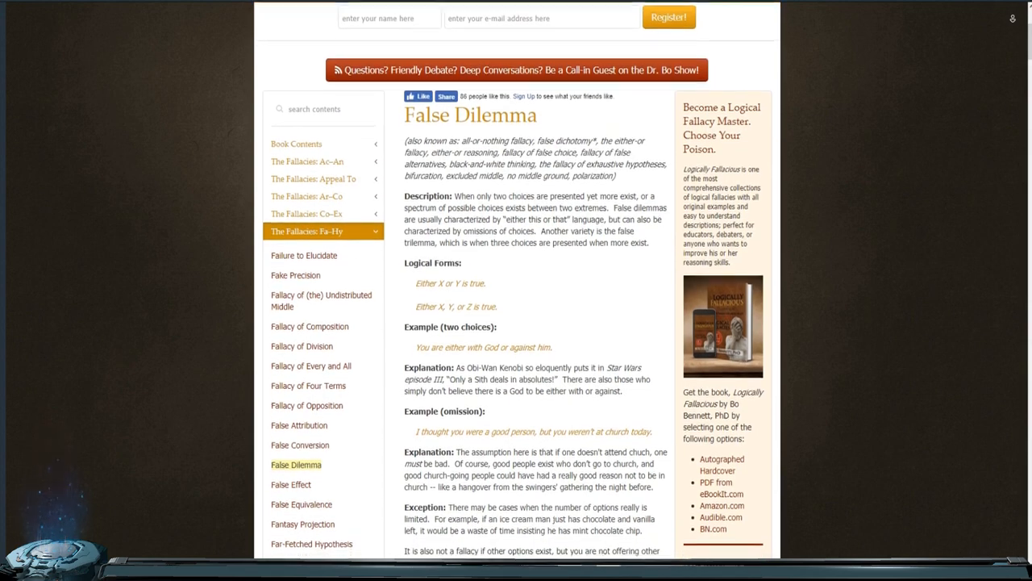
scroll(down, 3)
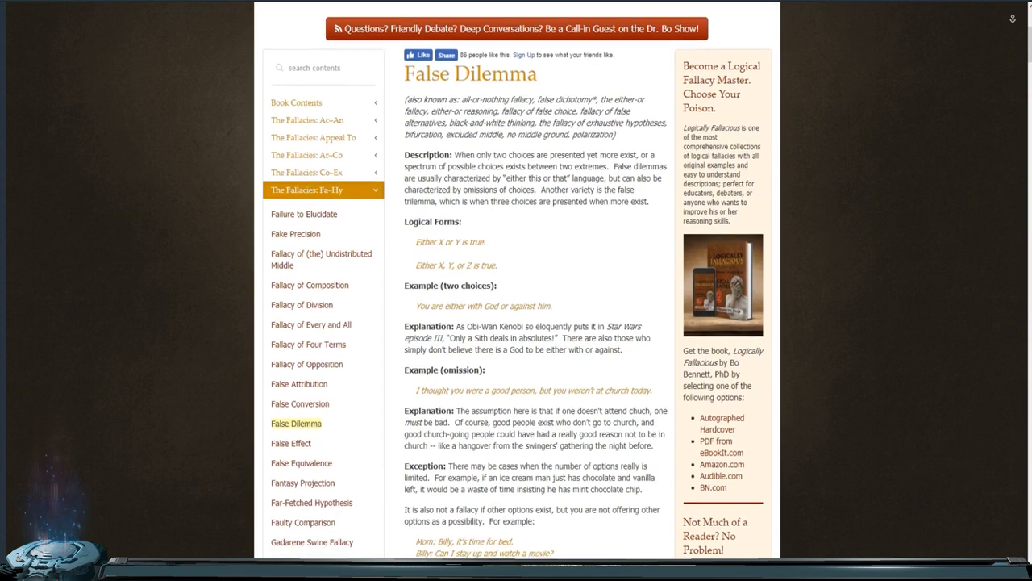
scroll(down, 3)
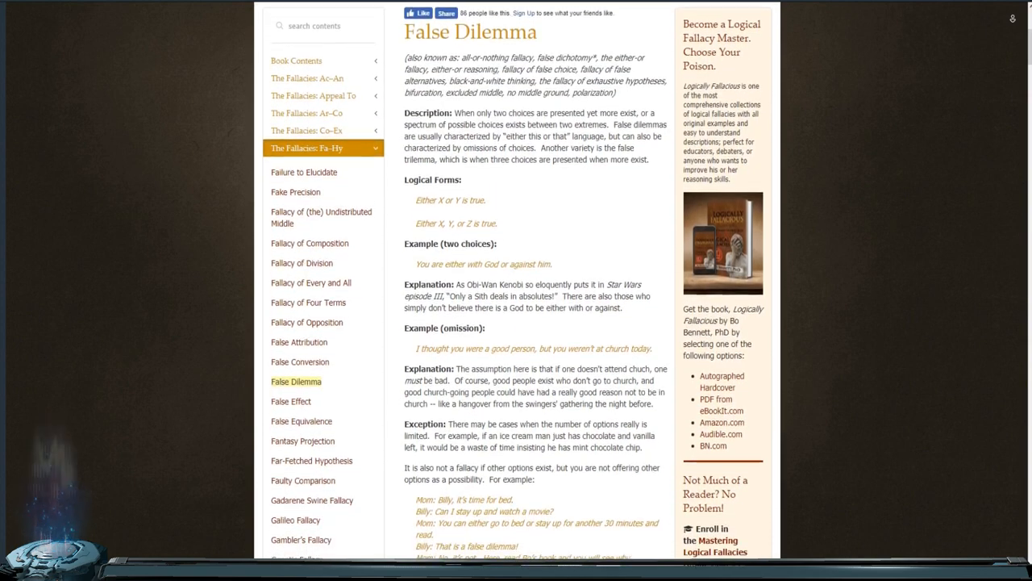
scroll(down, 3)
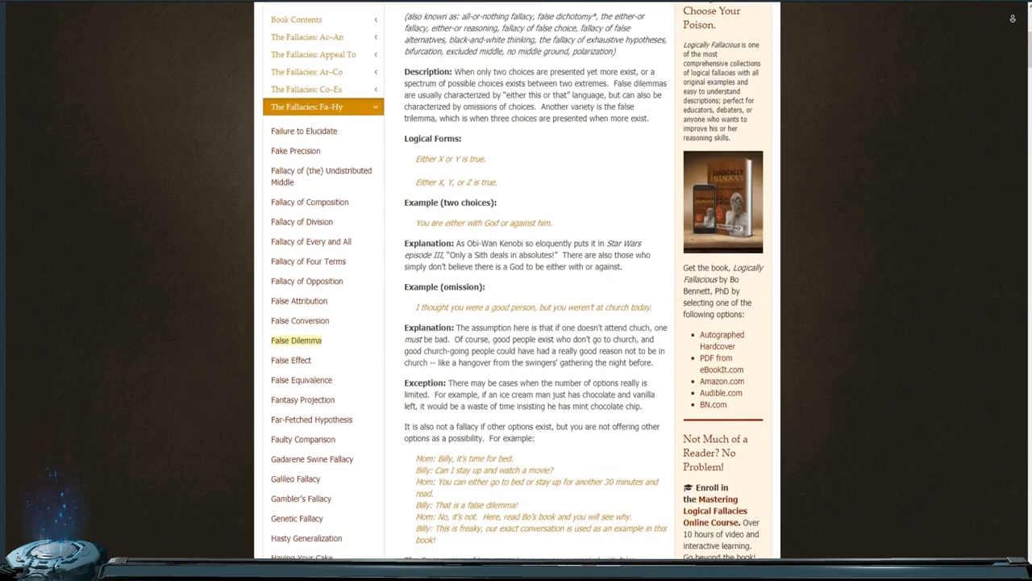
scroll(down, 3)
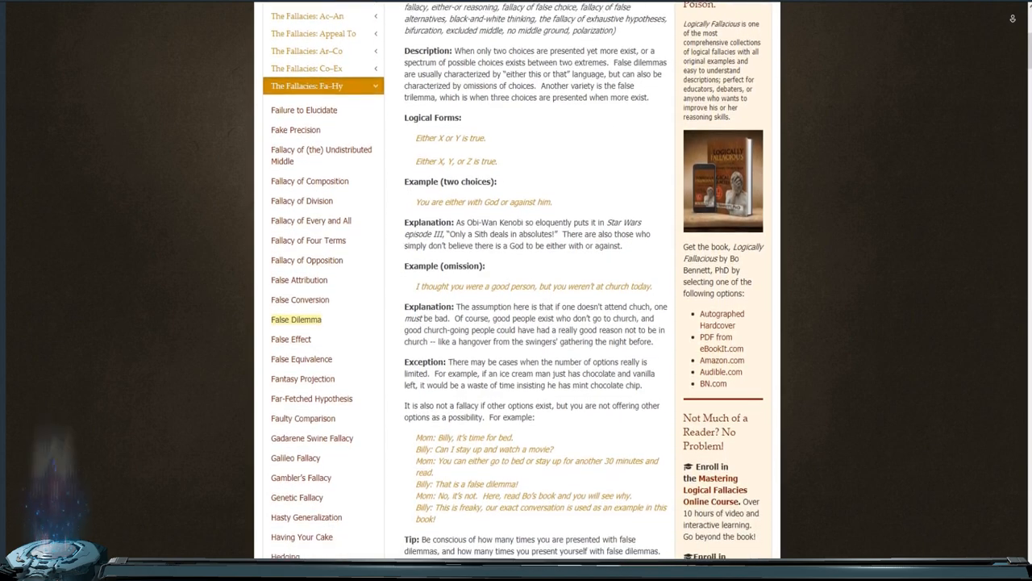
scroll(down, 3)
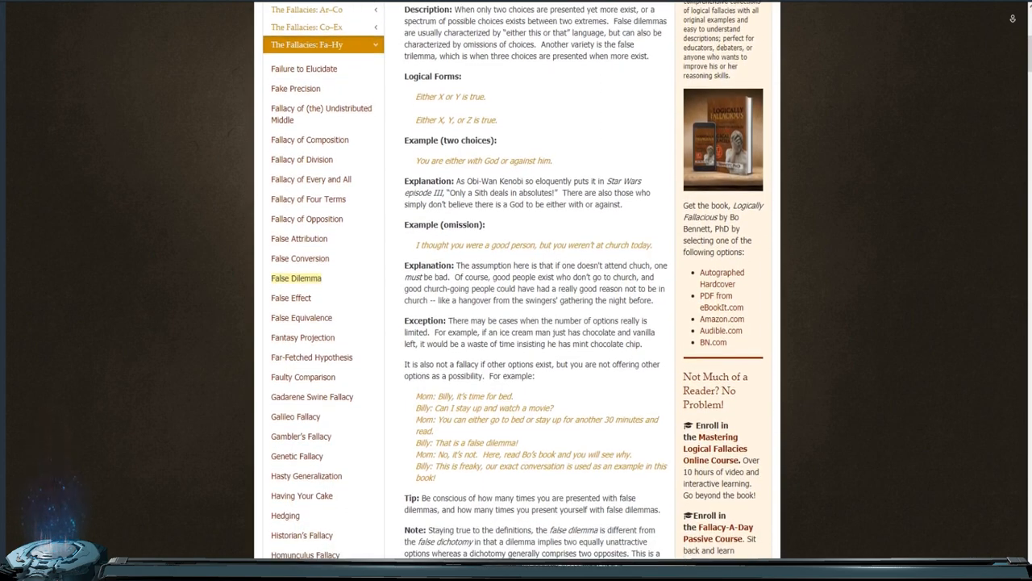
scroll(down, 3)
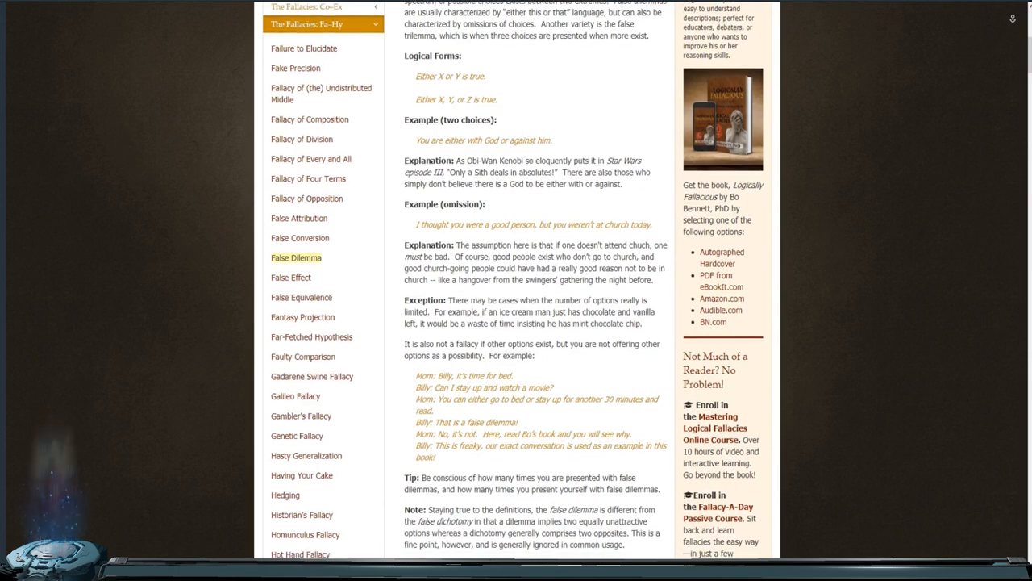
scroll(down, 3)
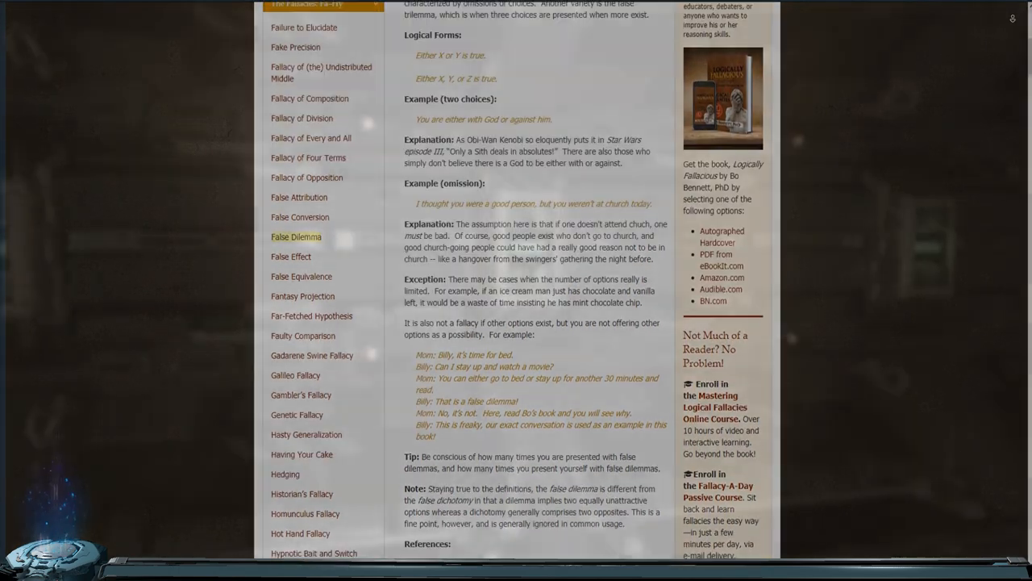